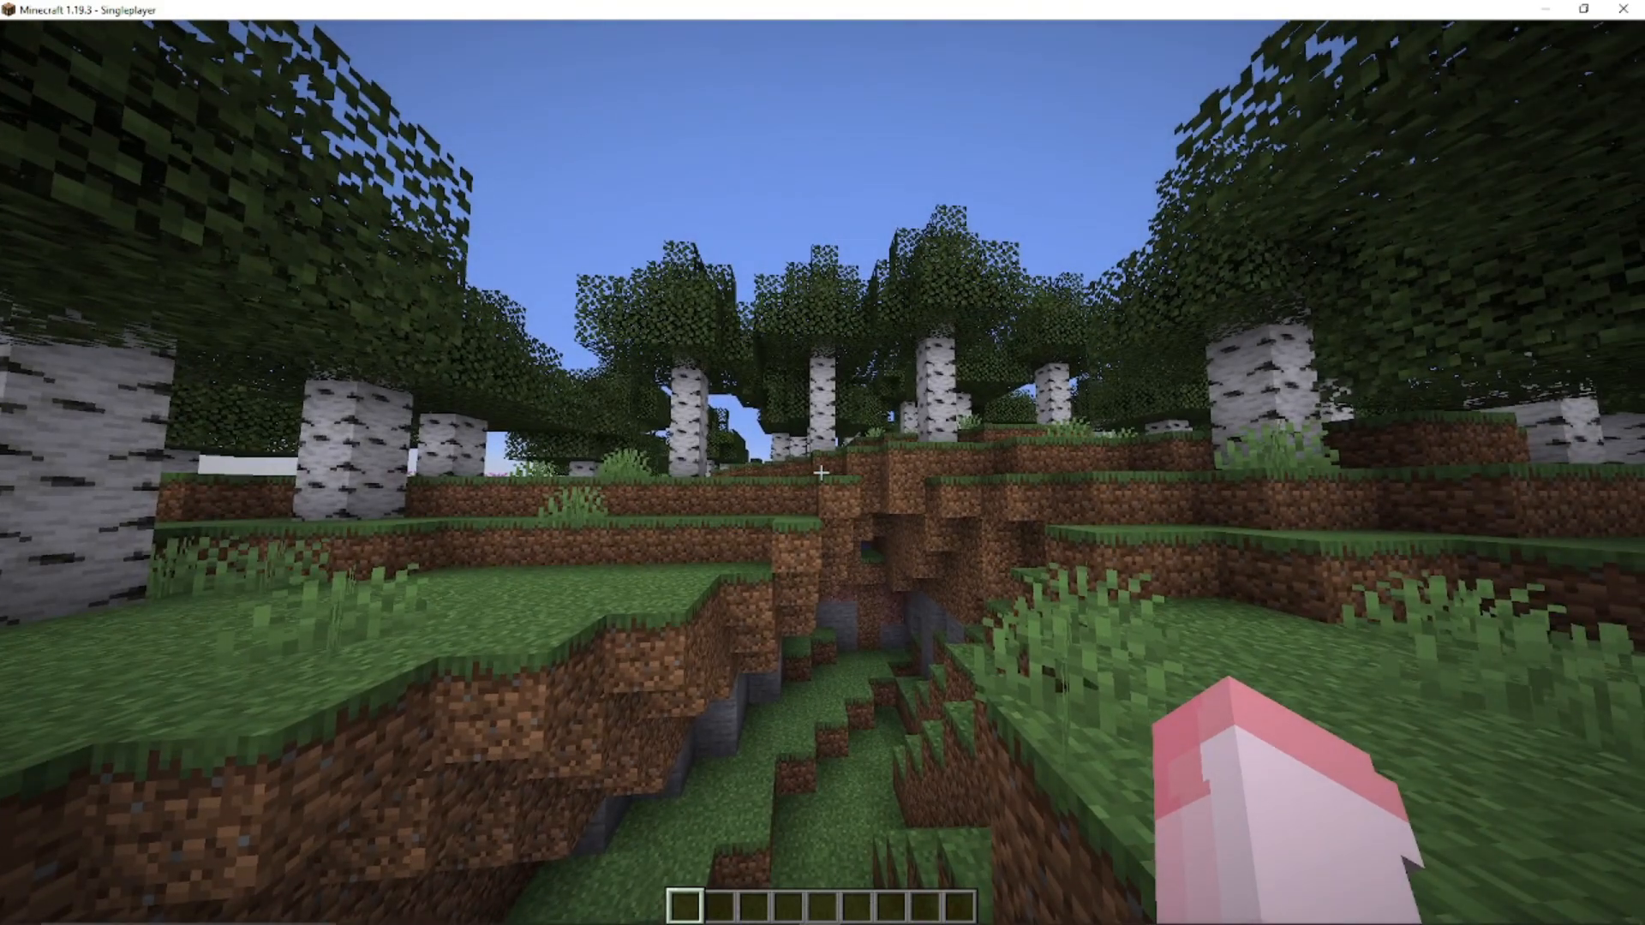
mouse_move(823, 473)
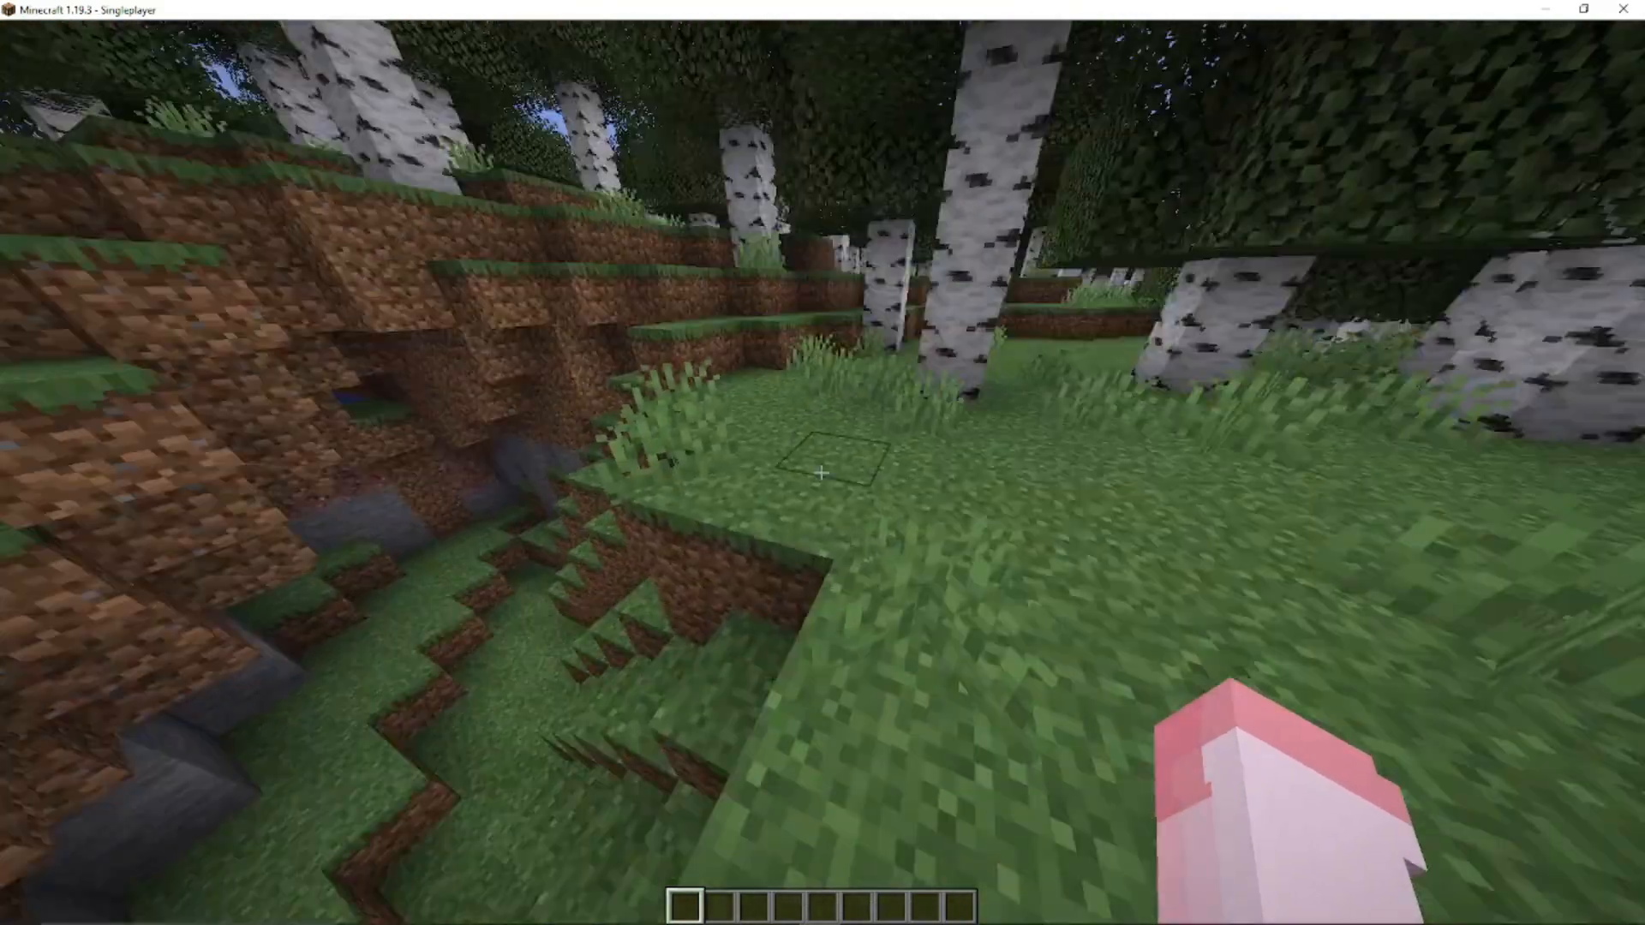
- Pause the game with Escape so the game menu covers the birch forest
key("Escape")
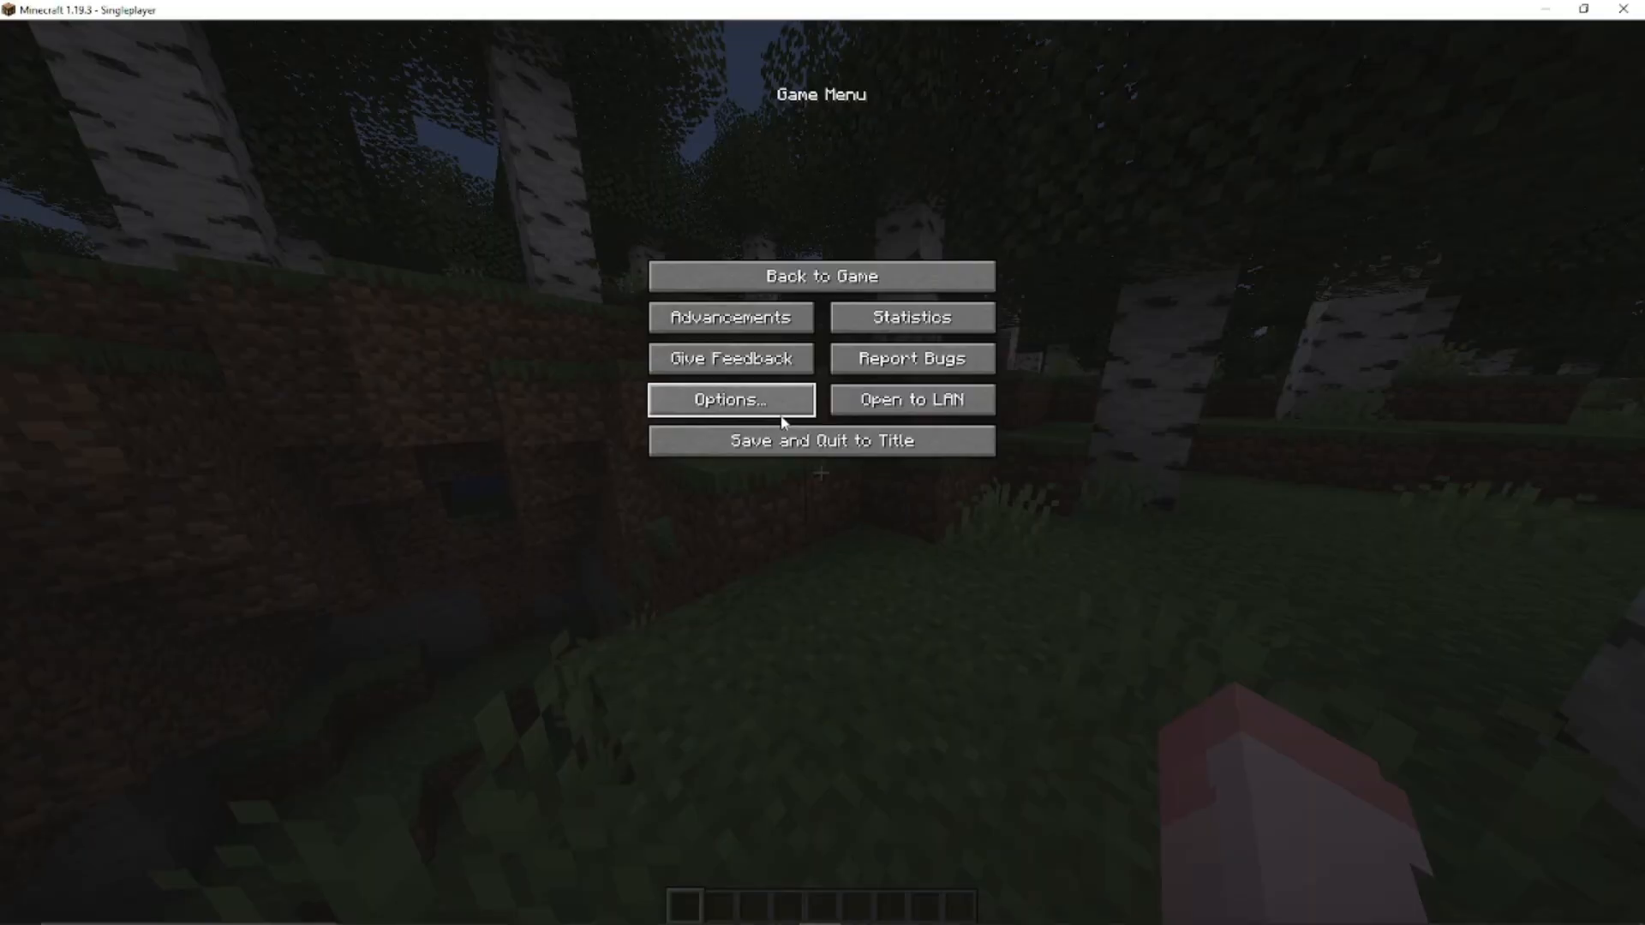
- Choose Back to Game and fly across the birch forest into the treetop leaves
left_click(819, 275)
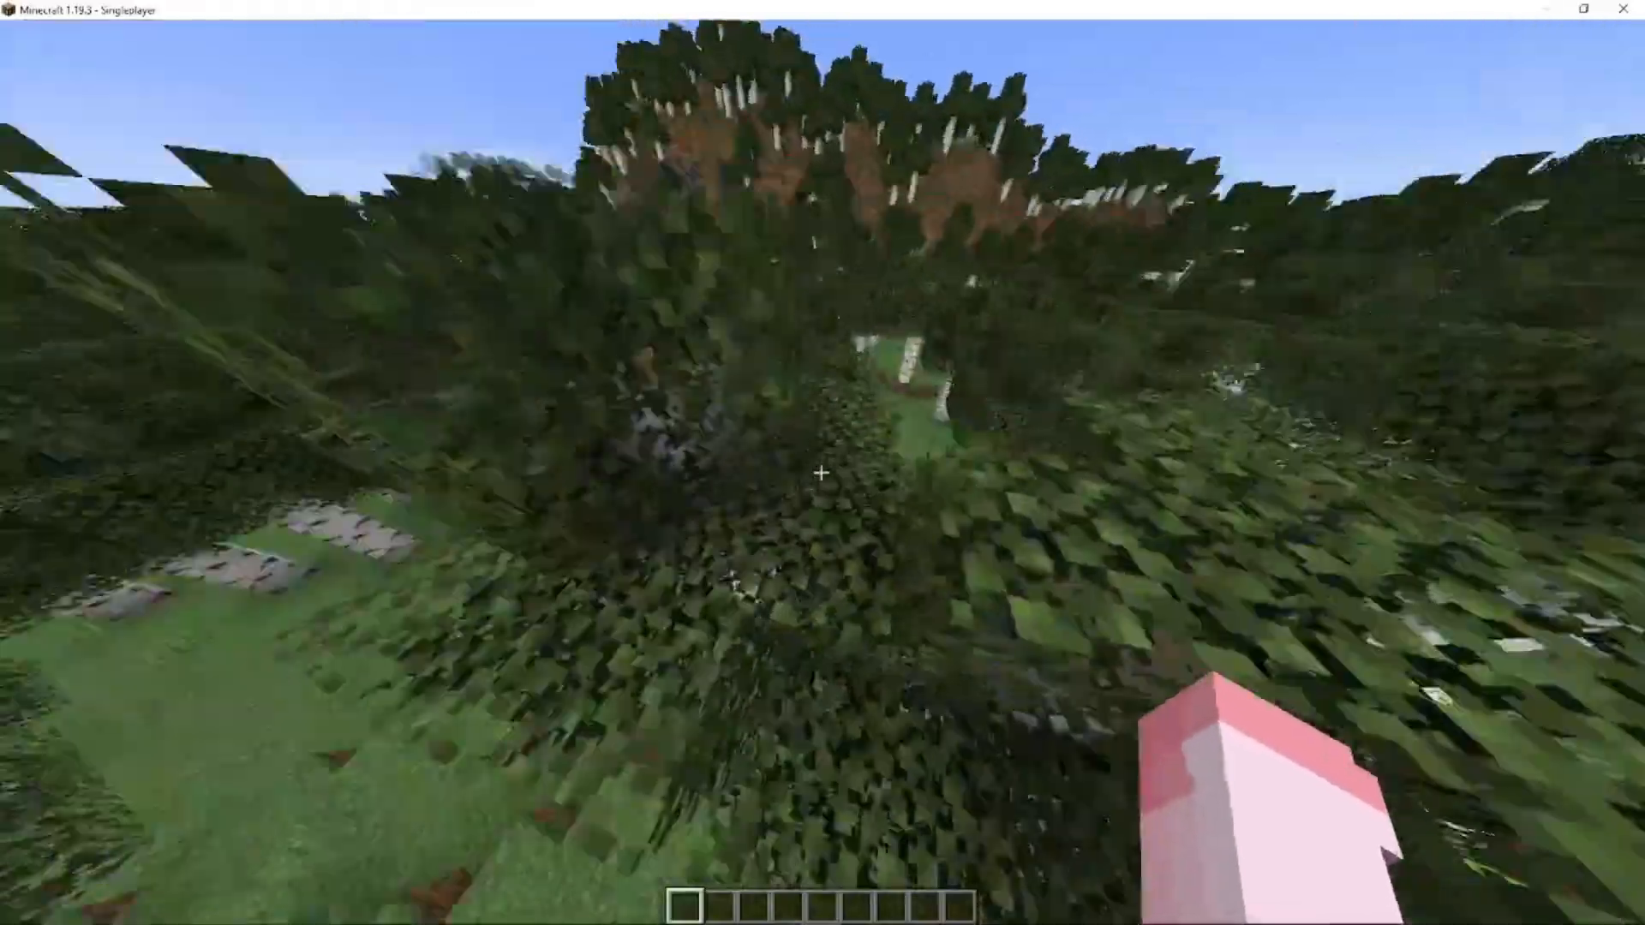
mouse_move(823, 473)
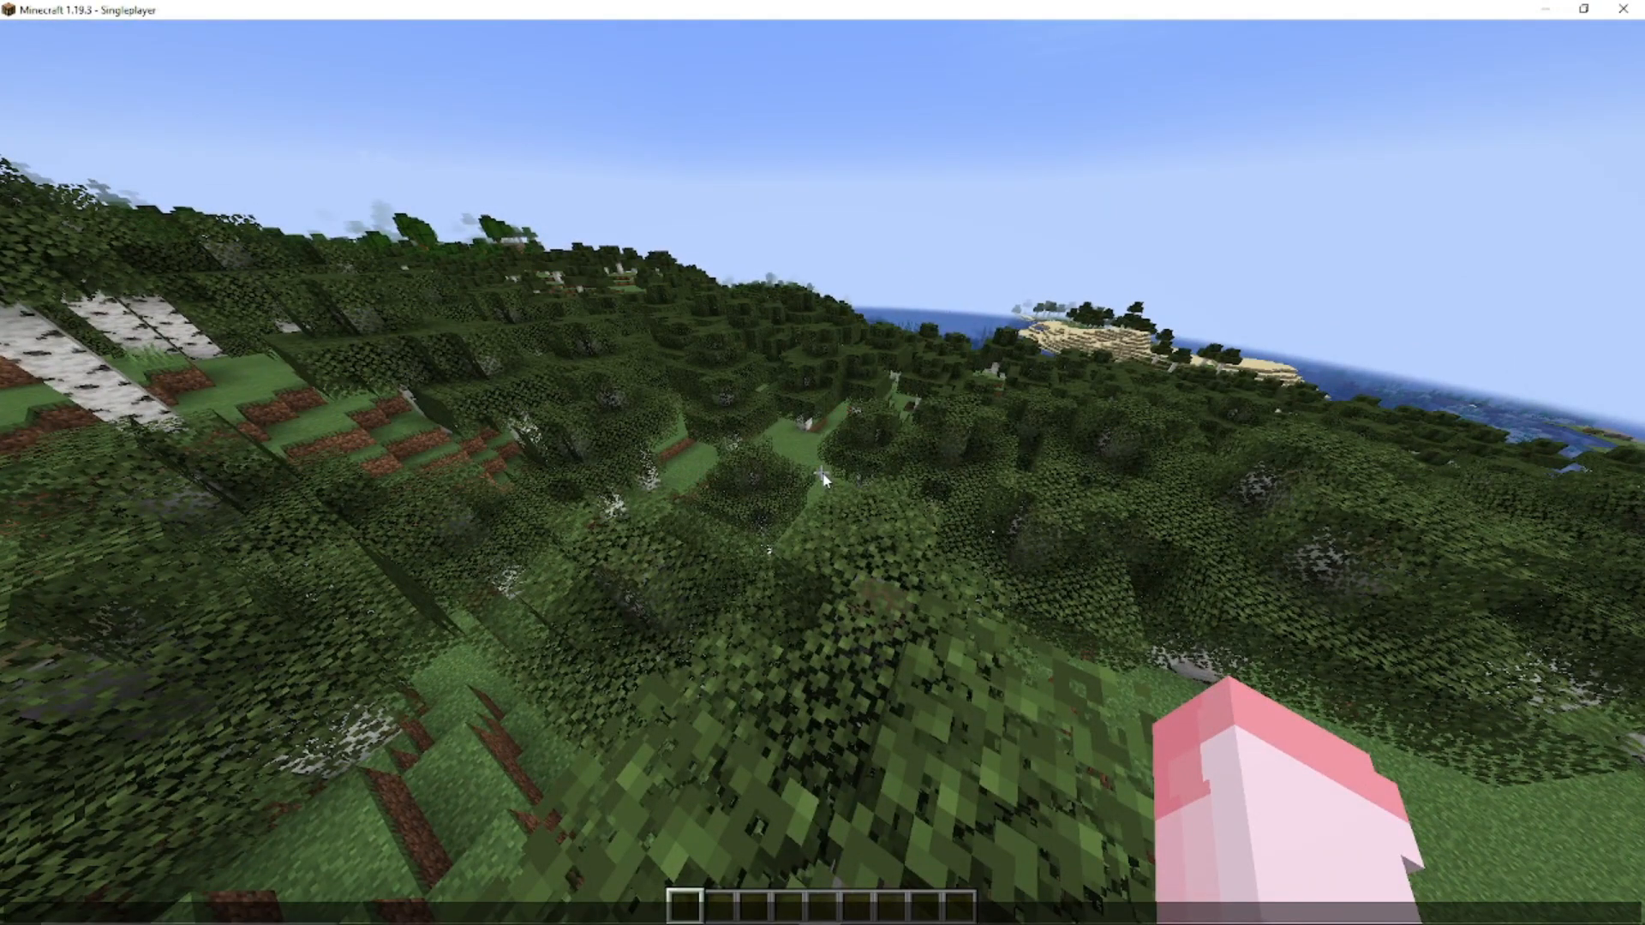
mouse_move(822, 473)
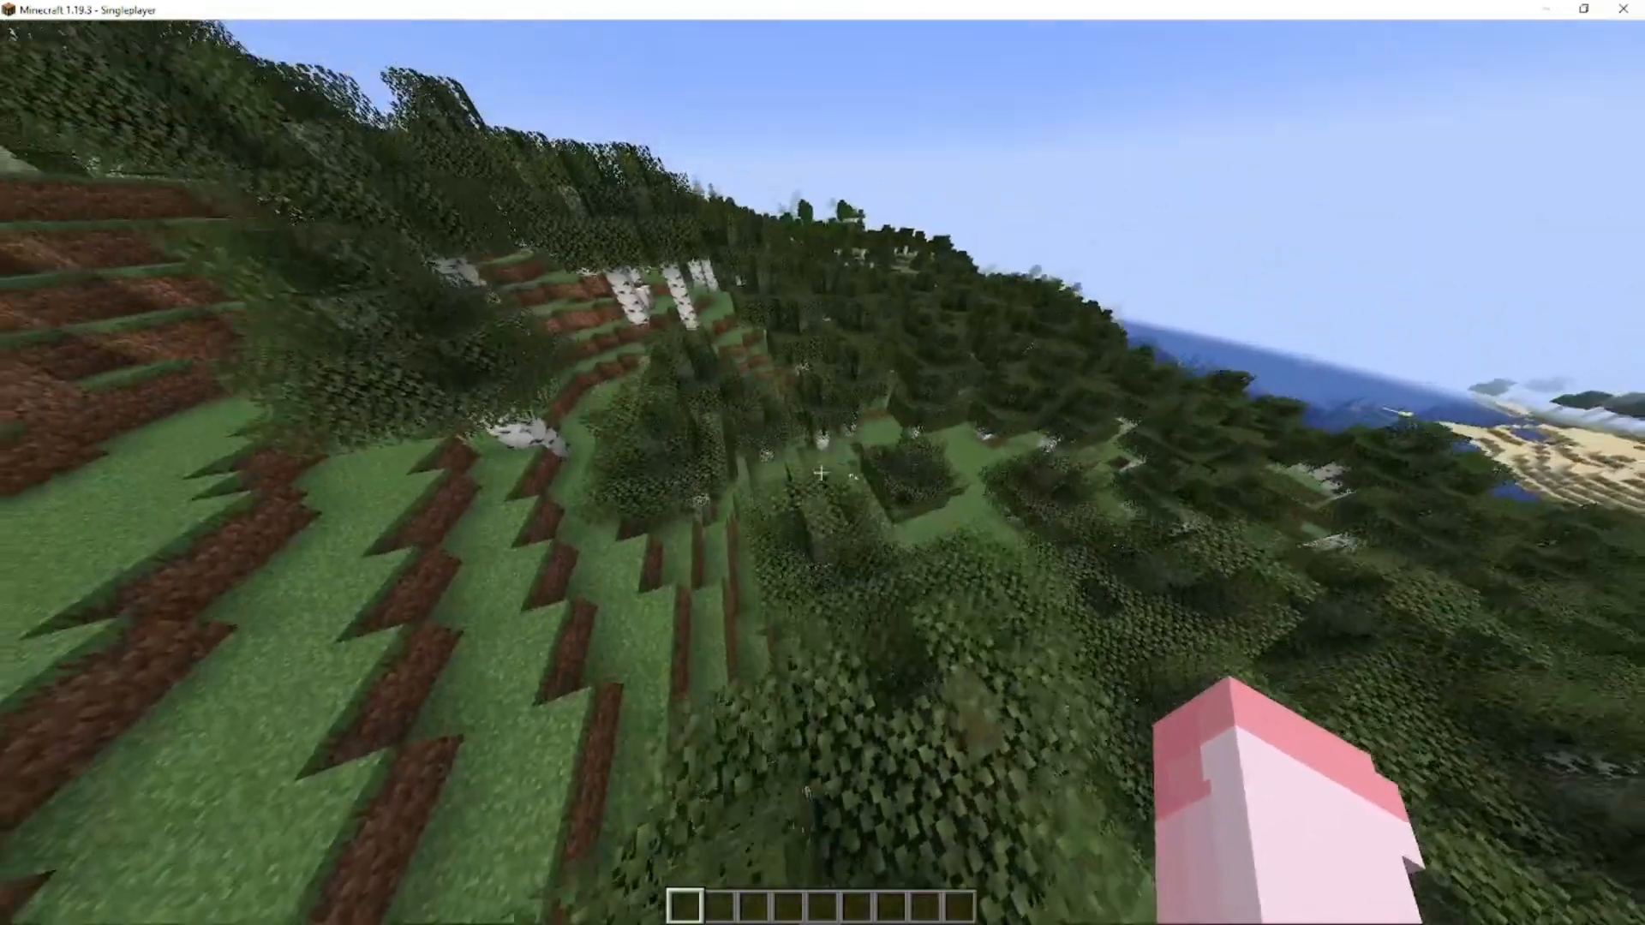
mouse_move(822, 473)
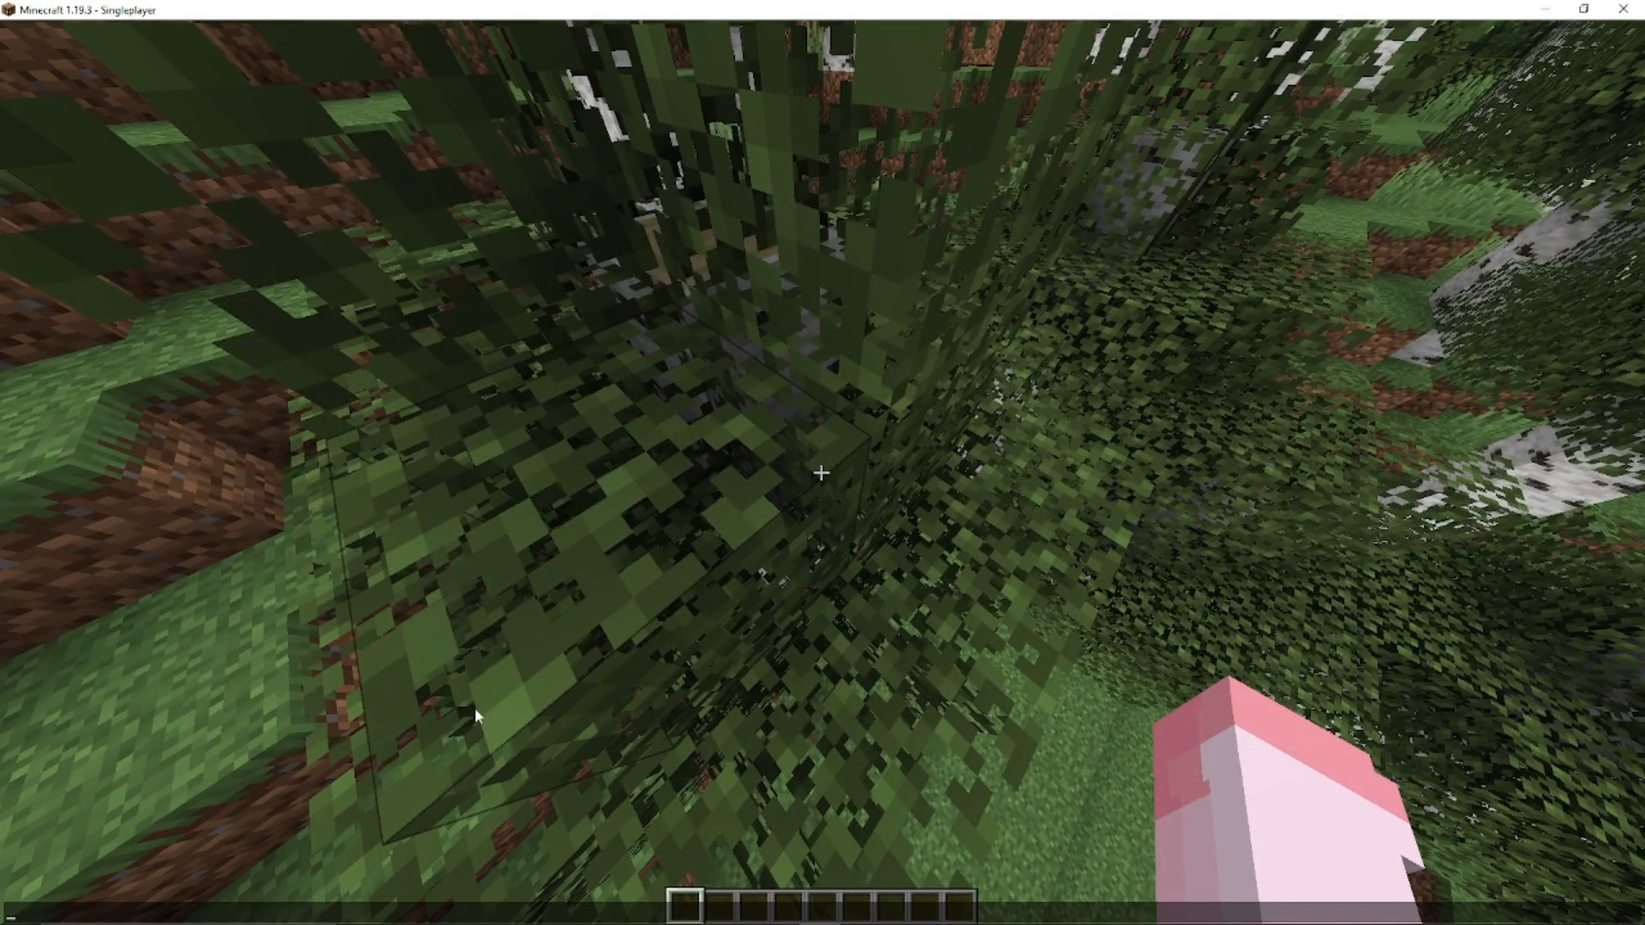
mouse_move(555, 613)
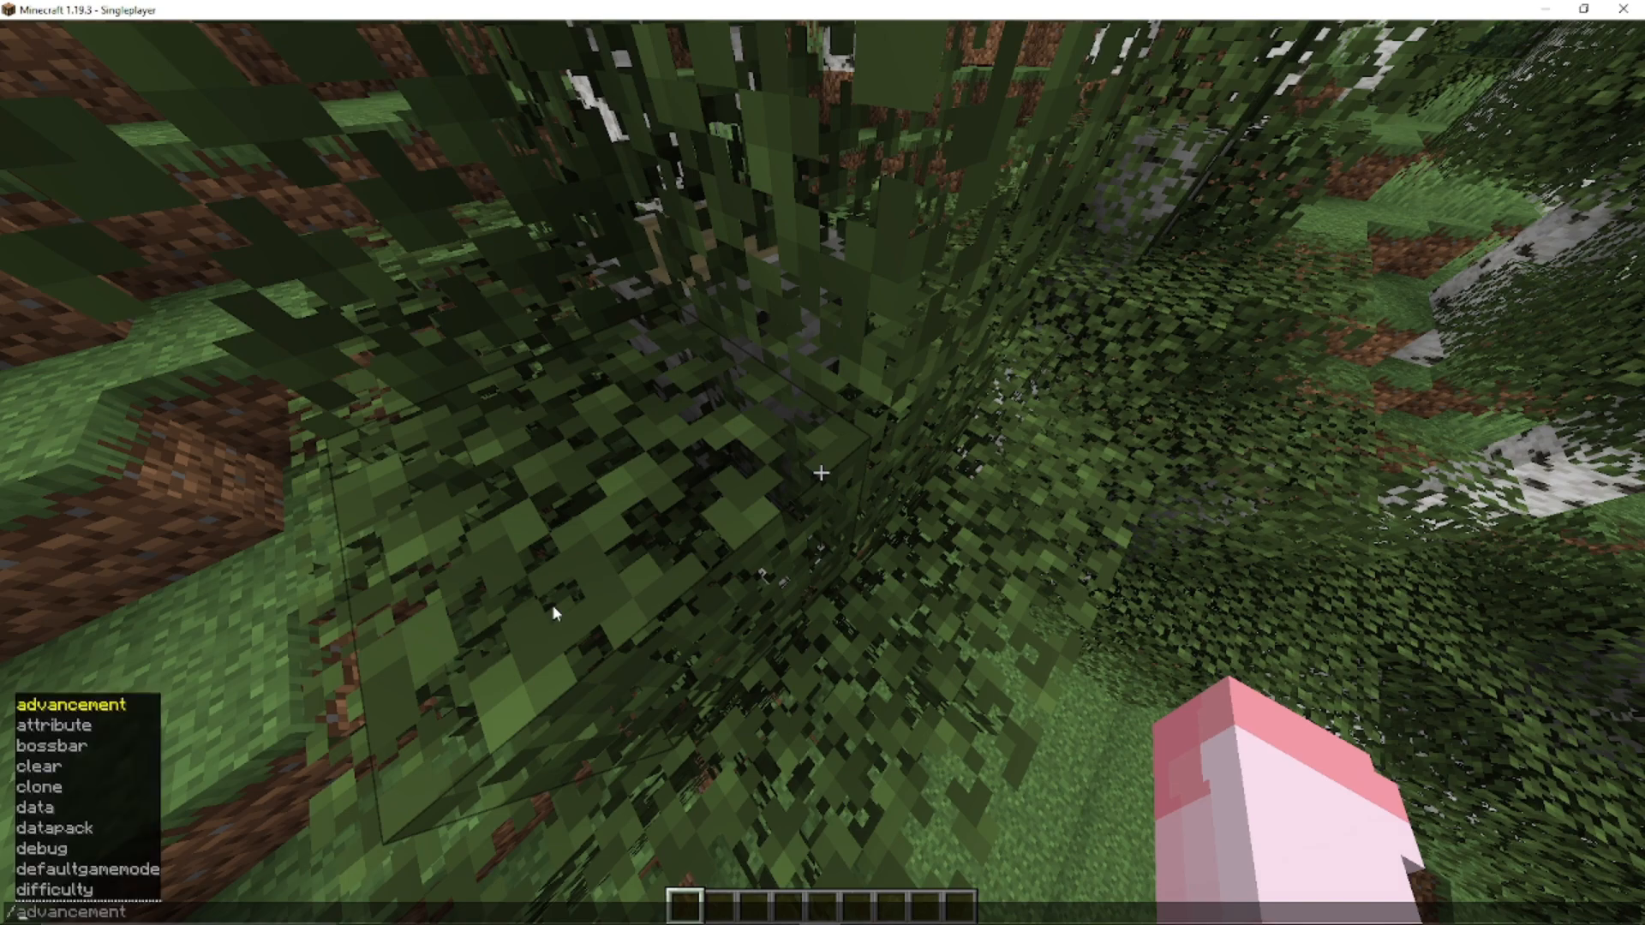
- Enter /tp with your player name and start coordinates 100 10... for a coordinate teleport
type("/tp")
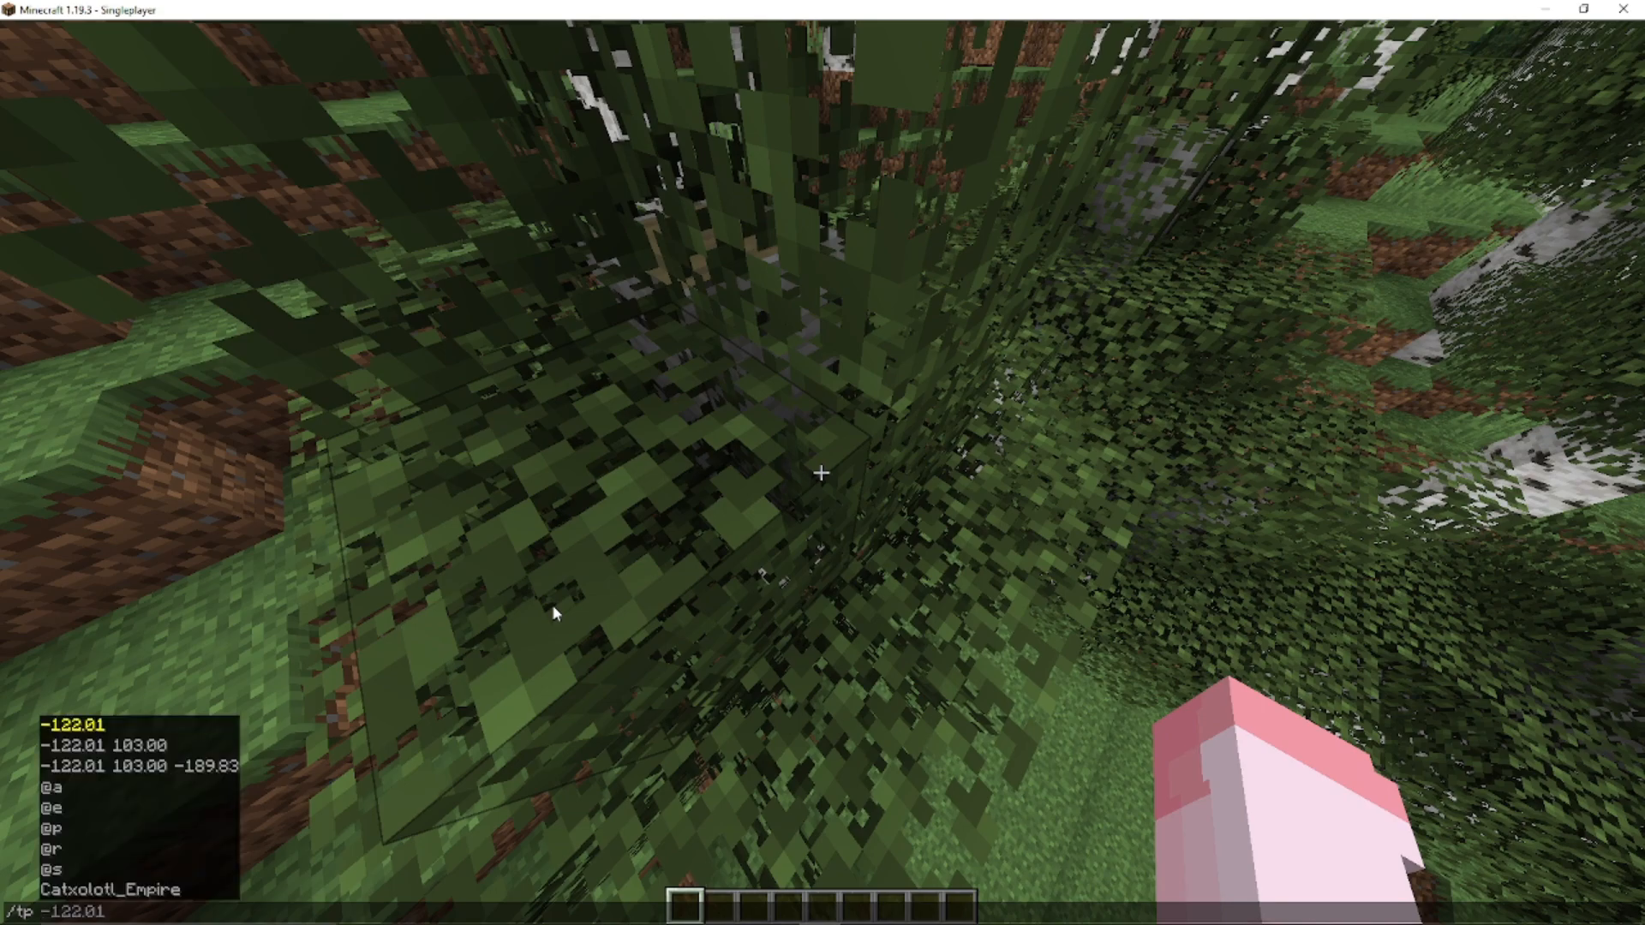
mouse_move(158, 483)
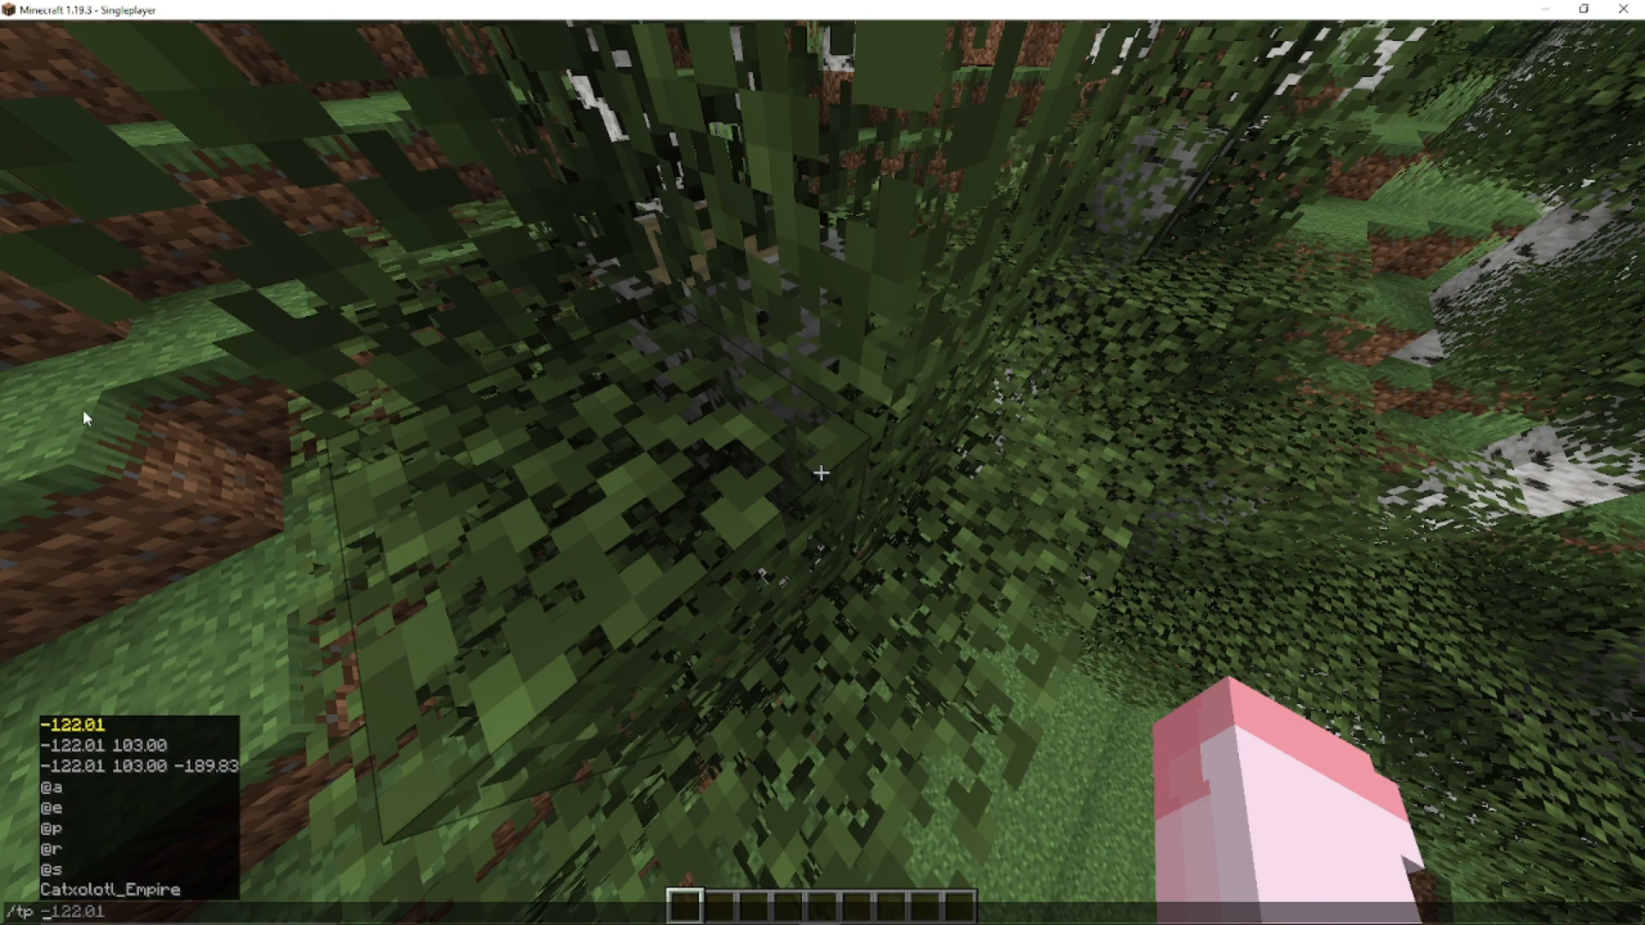
mouse_move(156, 689)
type(" Catxolotl_Empire")
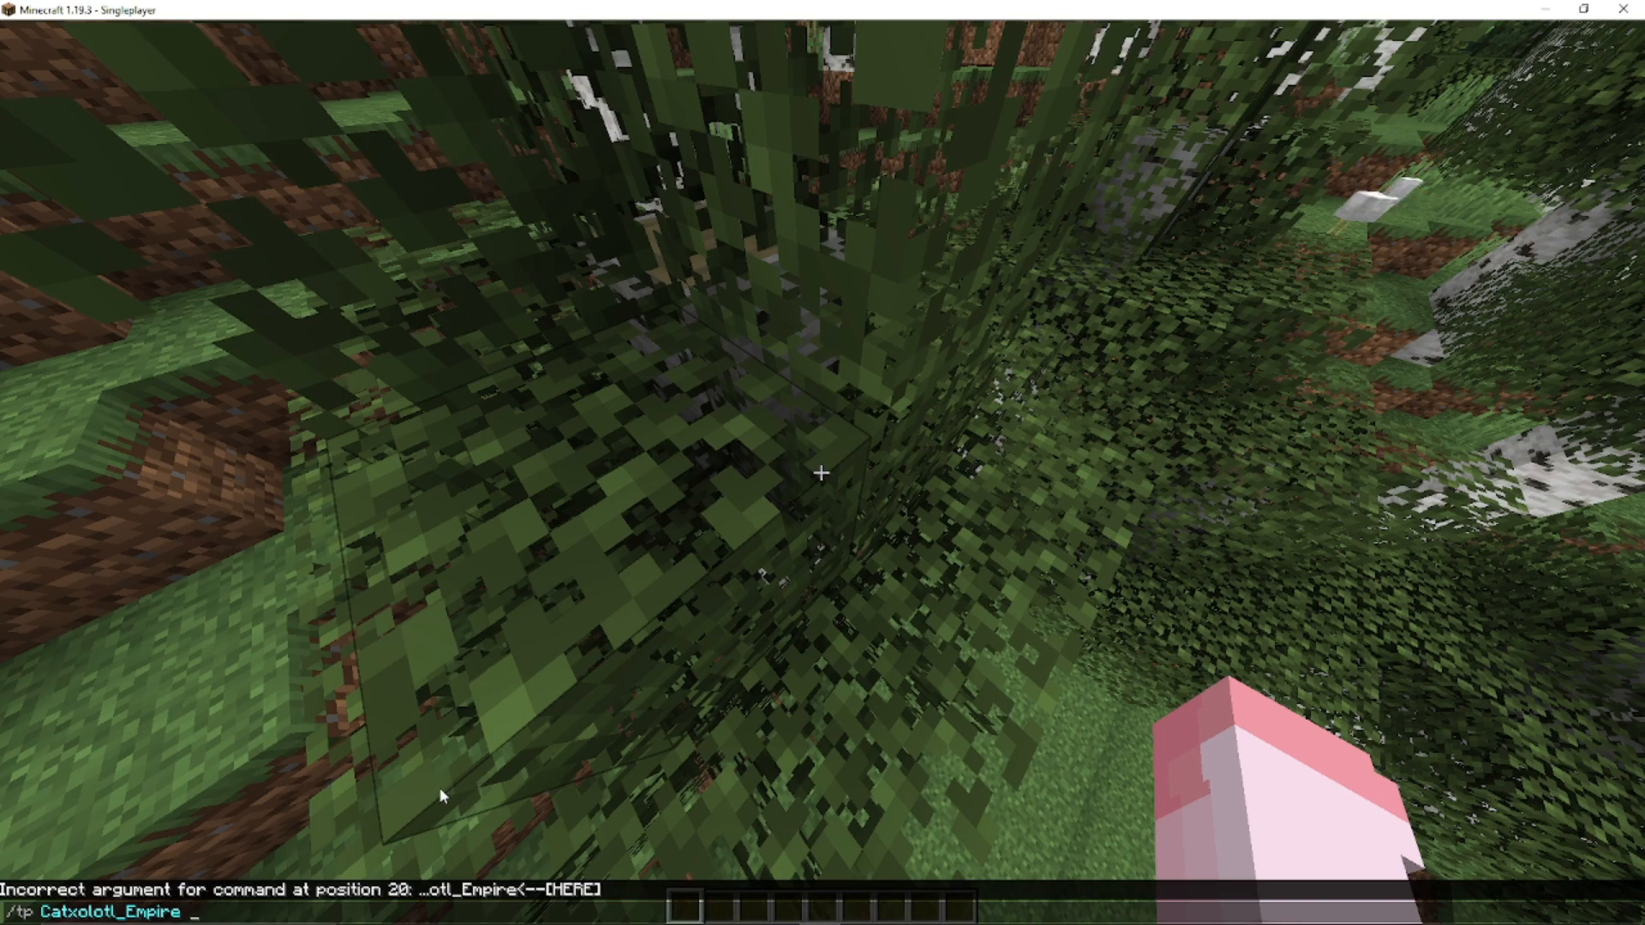
type("100 10")
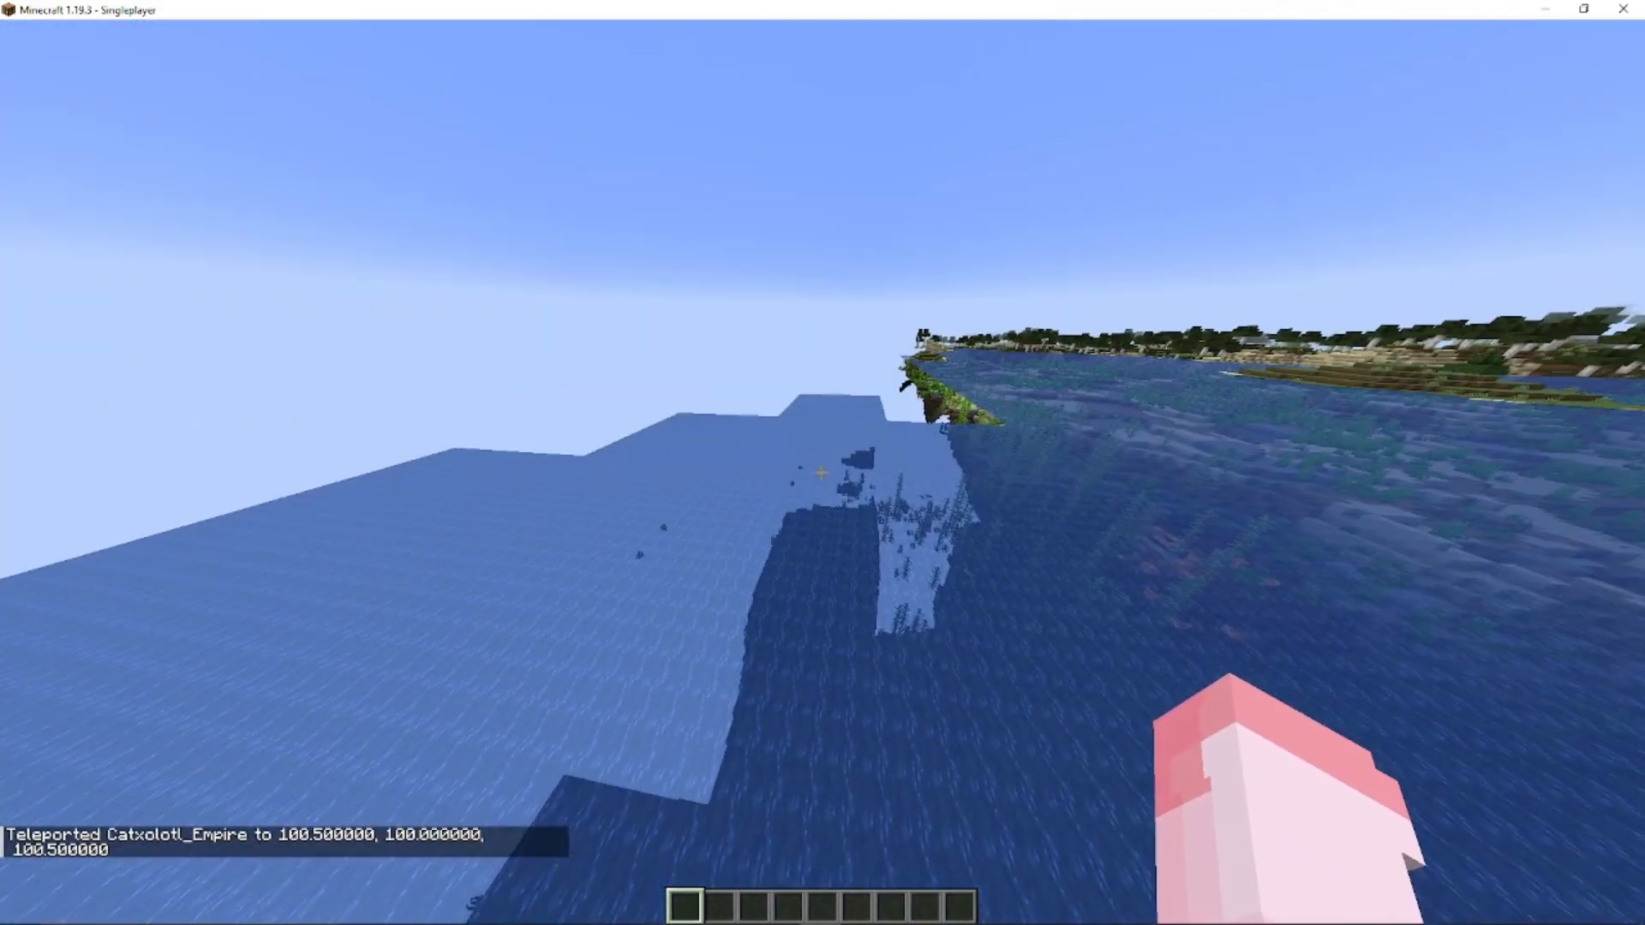
mouse_move(822, 473)
type("/tp @e")
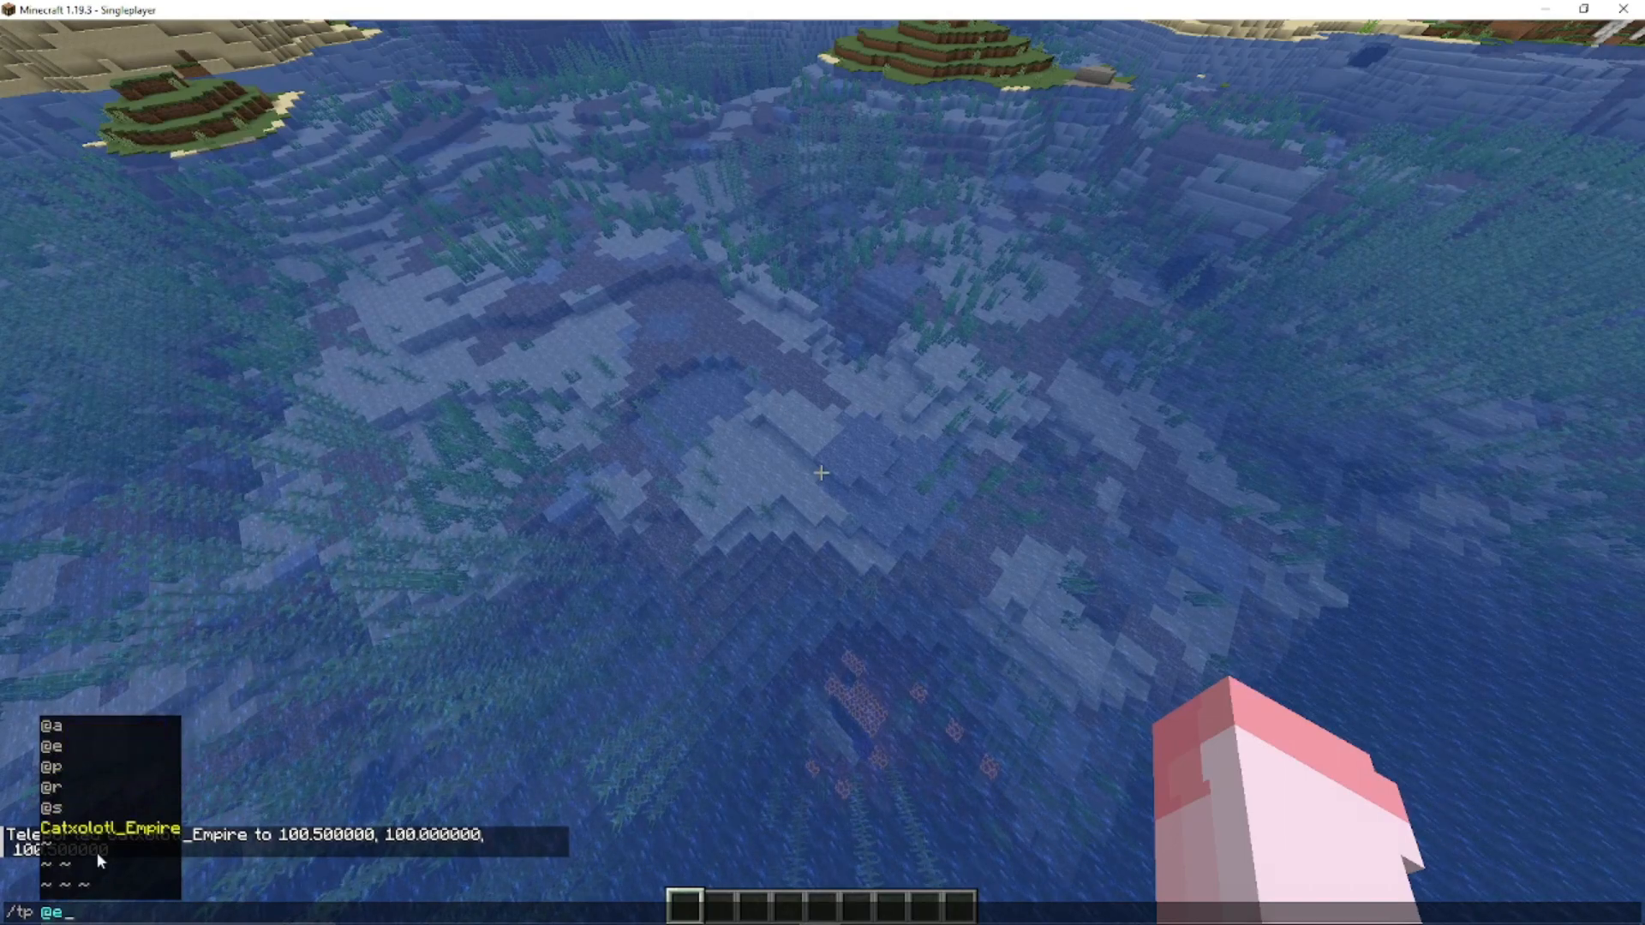
- Teleport every entity to you with /tp @e, moving 388 entities to your spot
type("@a")
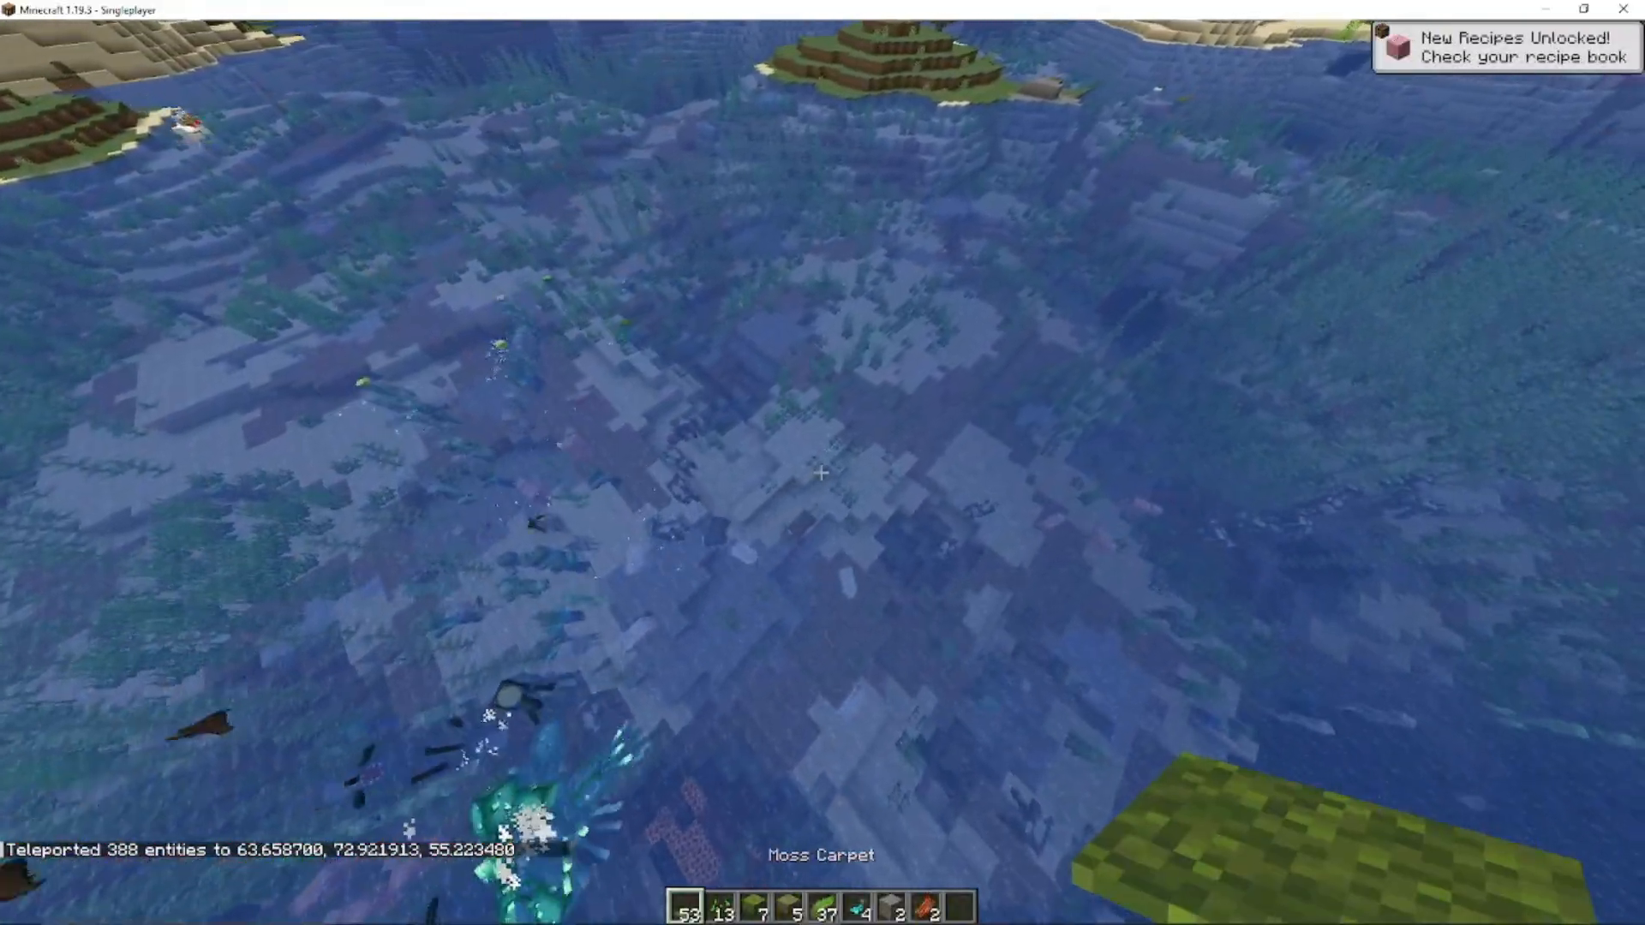
key("e")
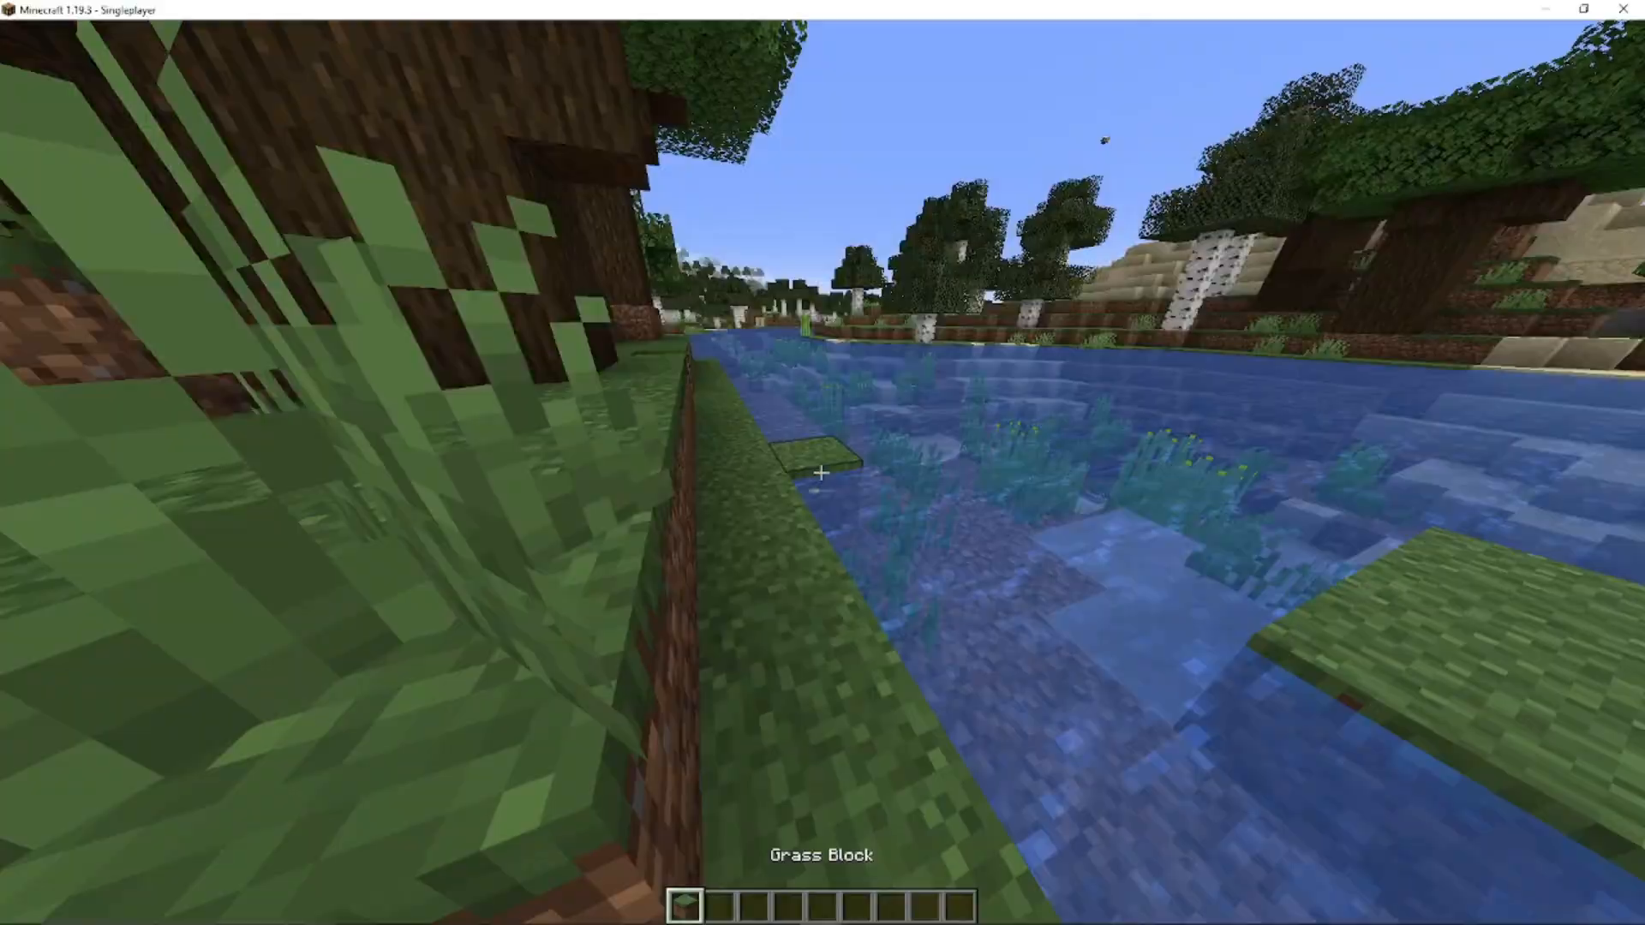
- Fly into the dark oak forest toward the giant red mushrooms, toggling the camera view
key("e")
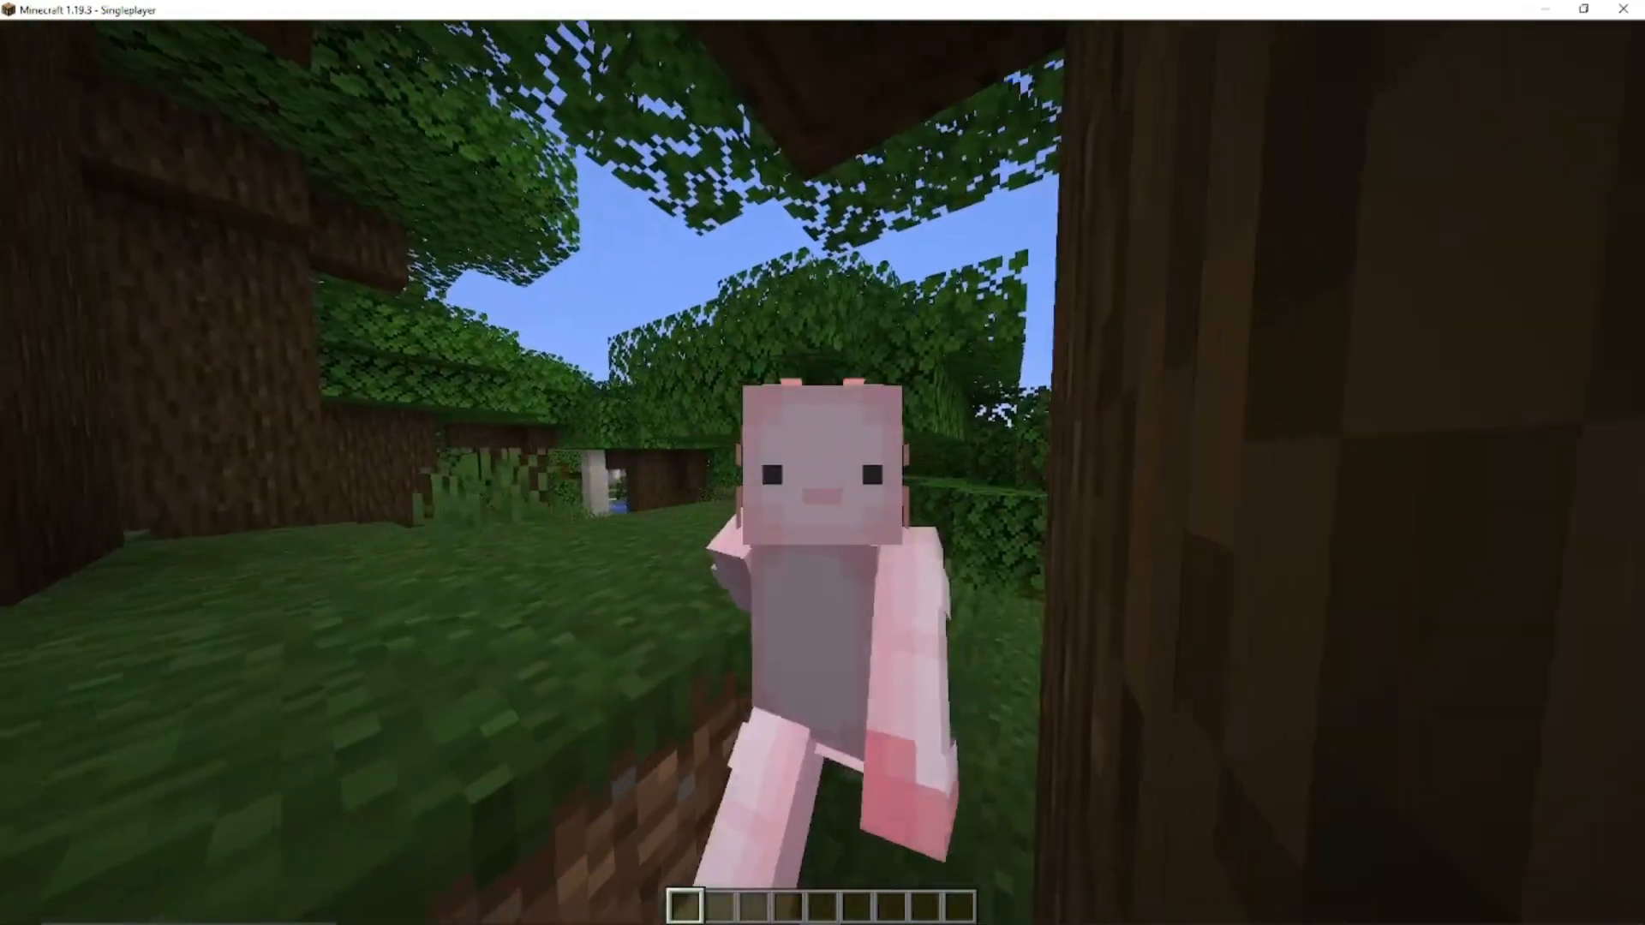
mouse_move(823, 471)
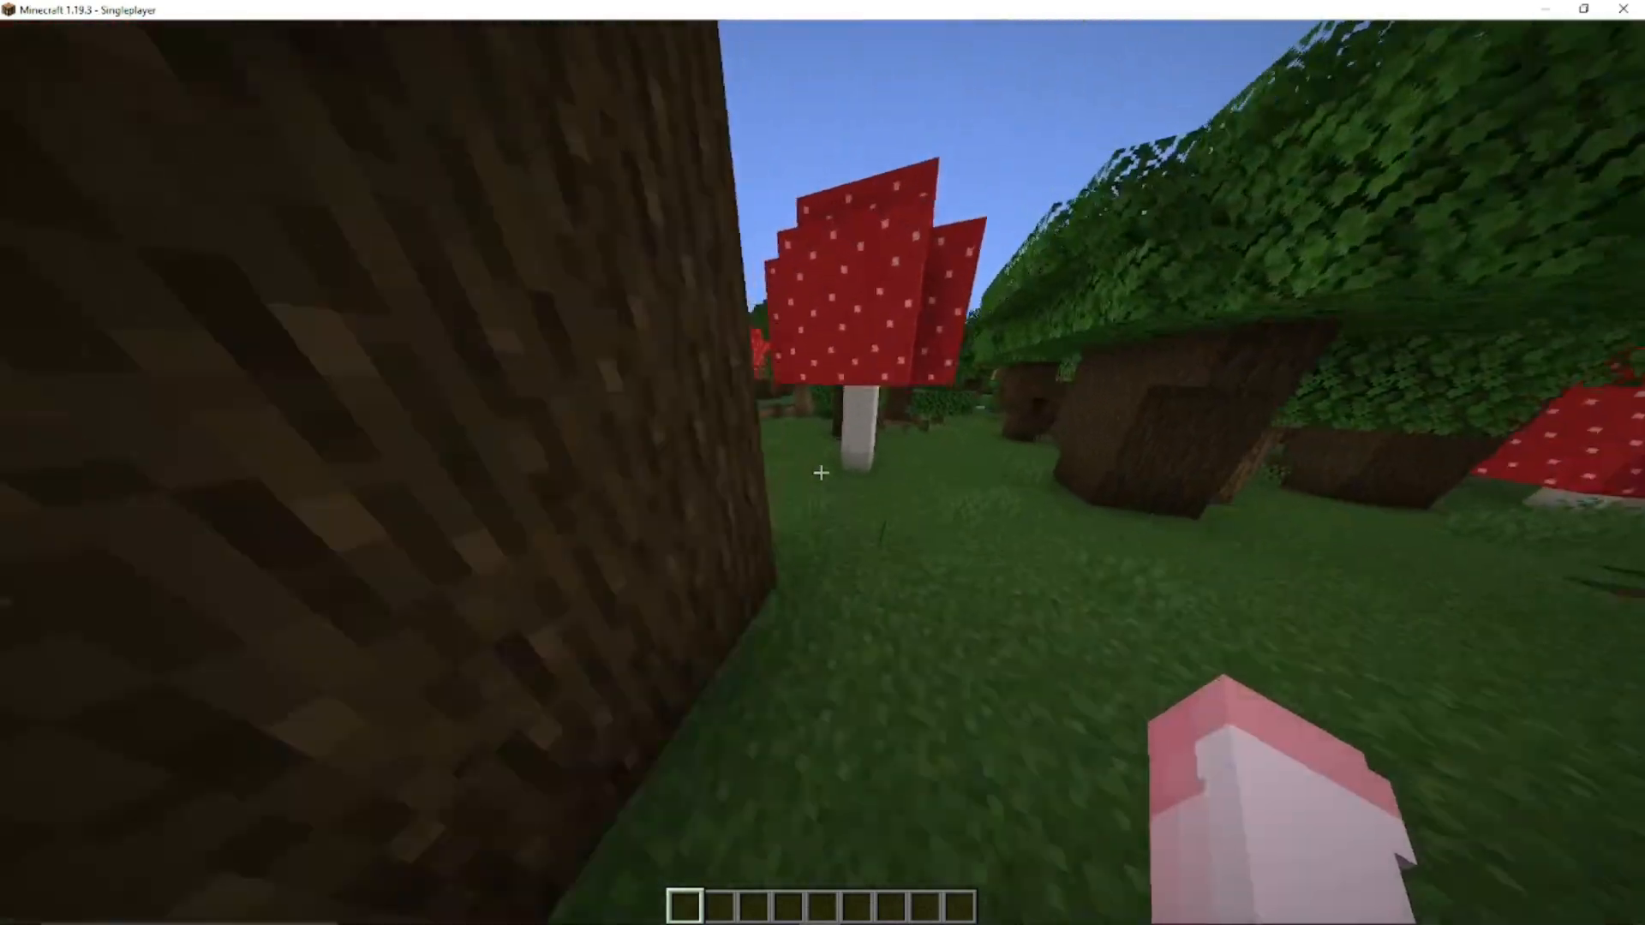
mouse_move(822, 473)
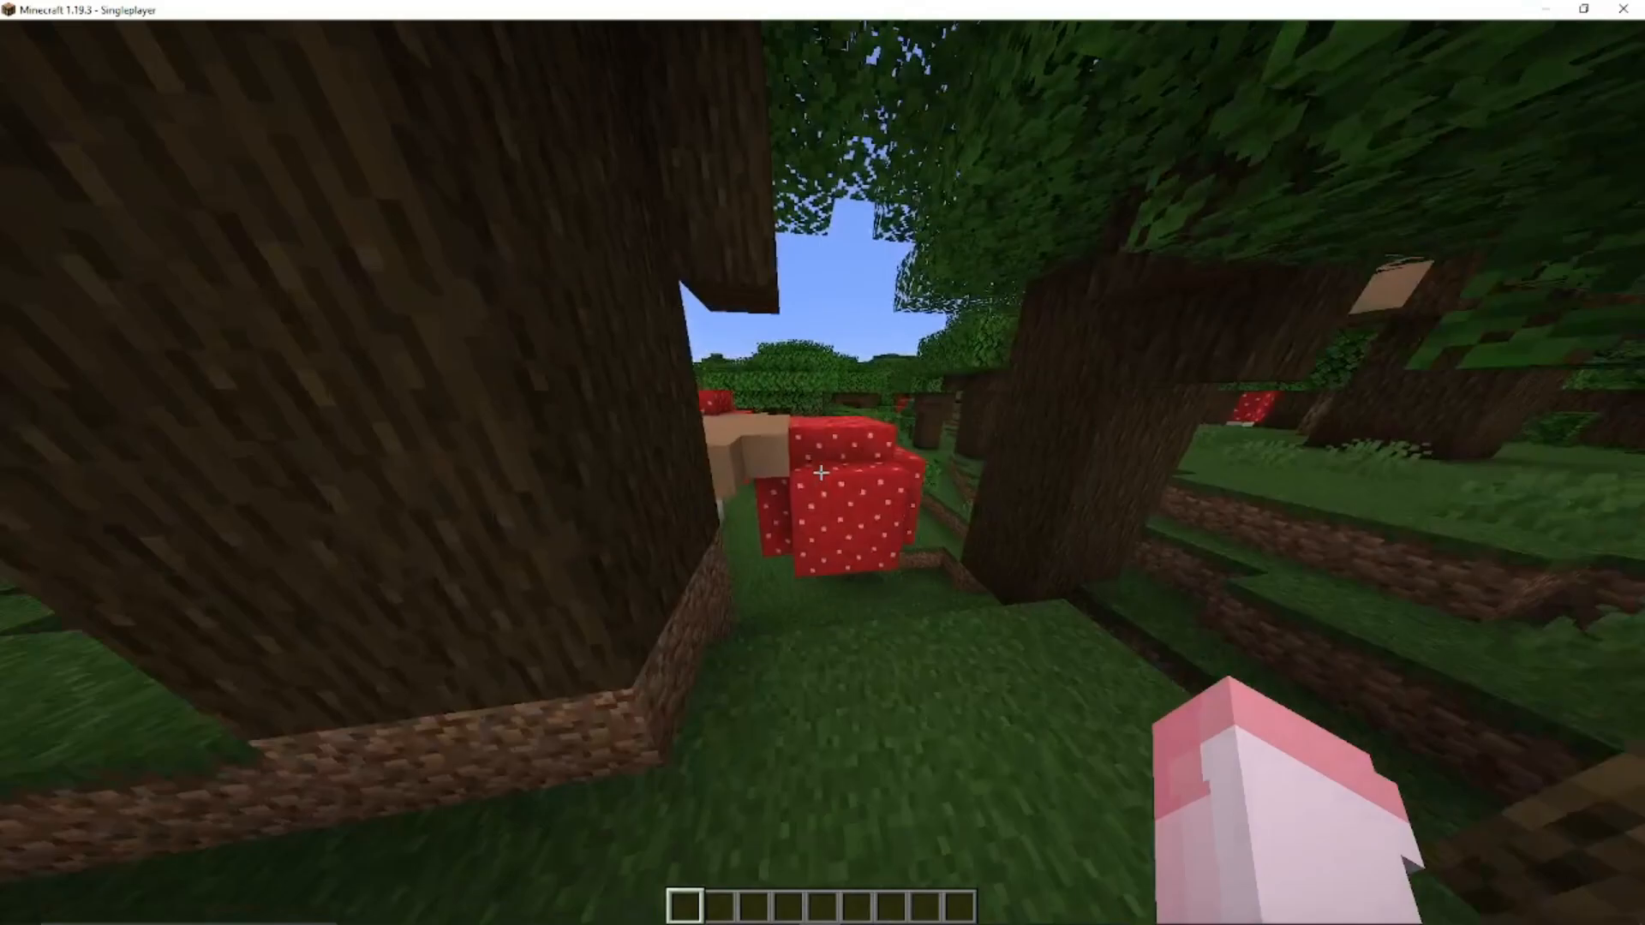
mouse_move(822, 473)
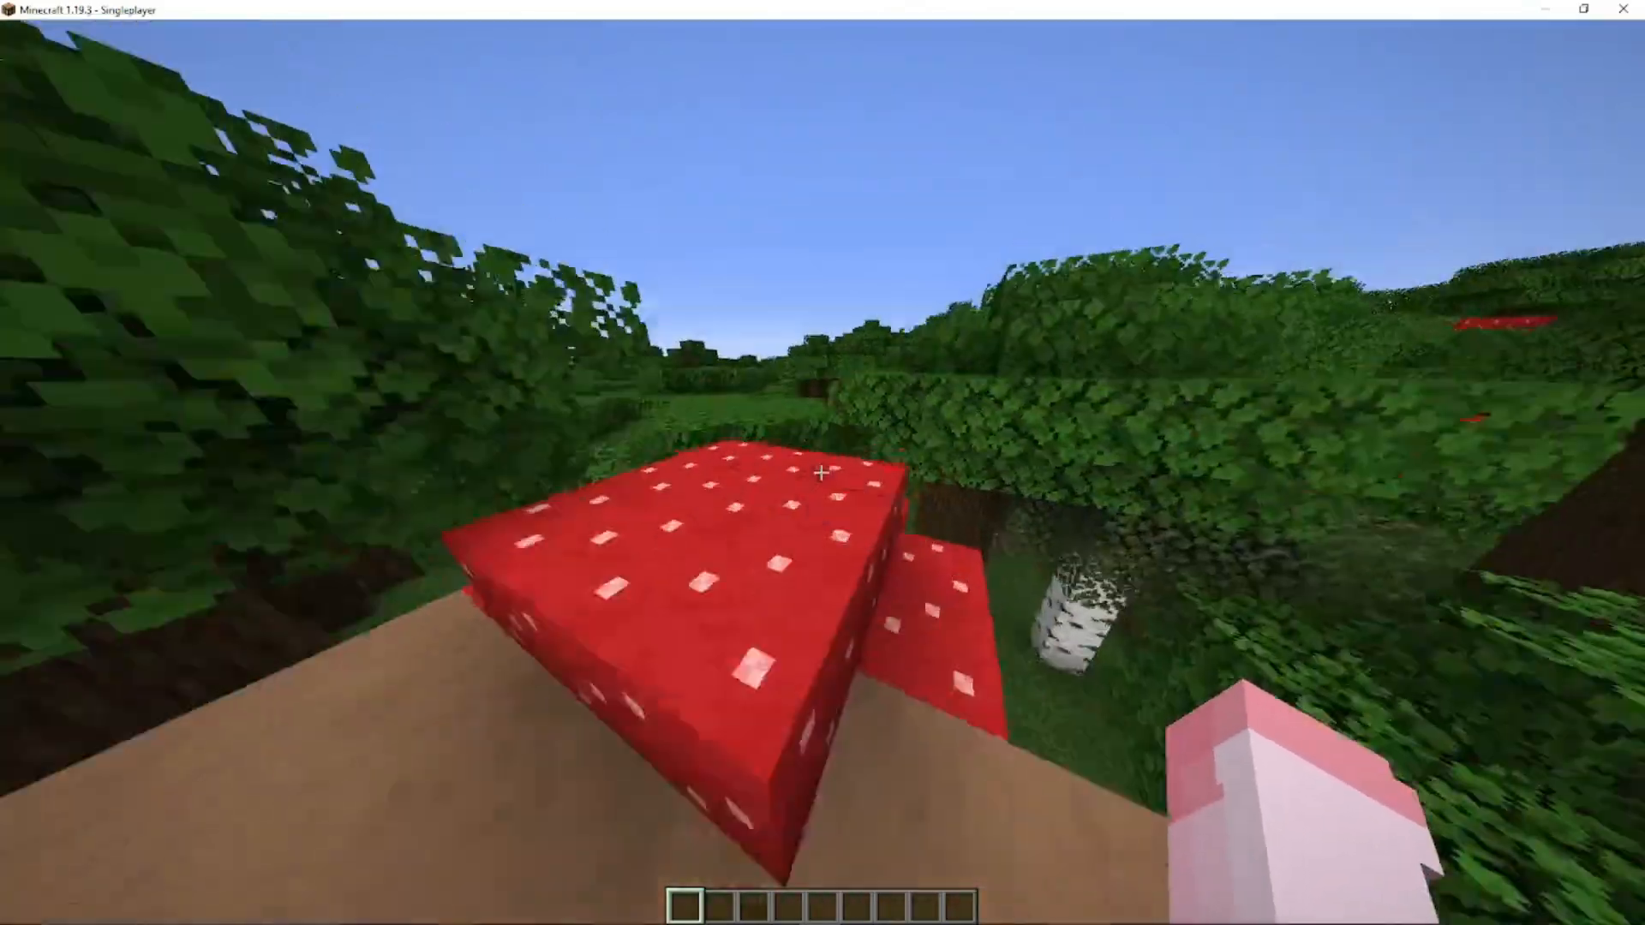